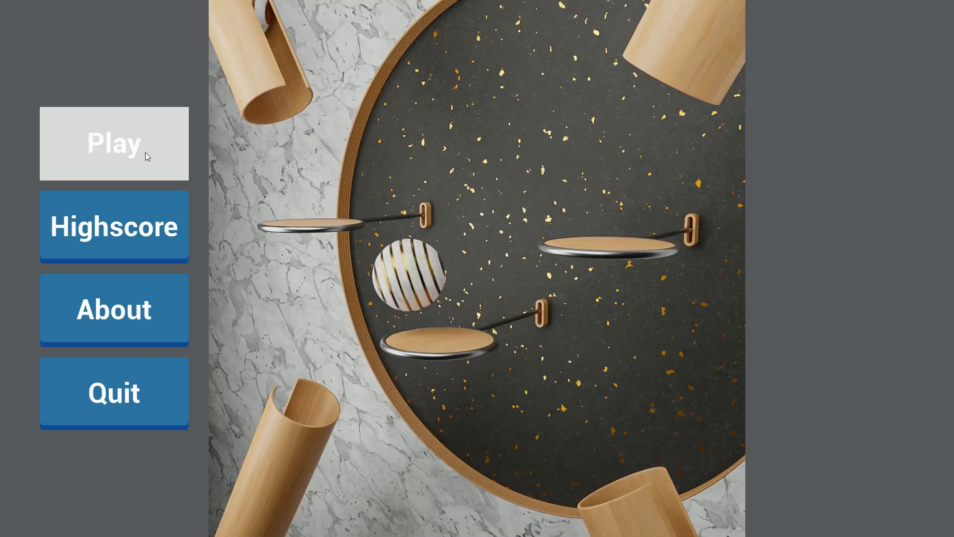
- Start a SideTest run from the main menu and play until the You Die screen, highscore 172
click(113, 143)
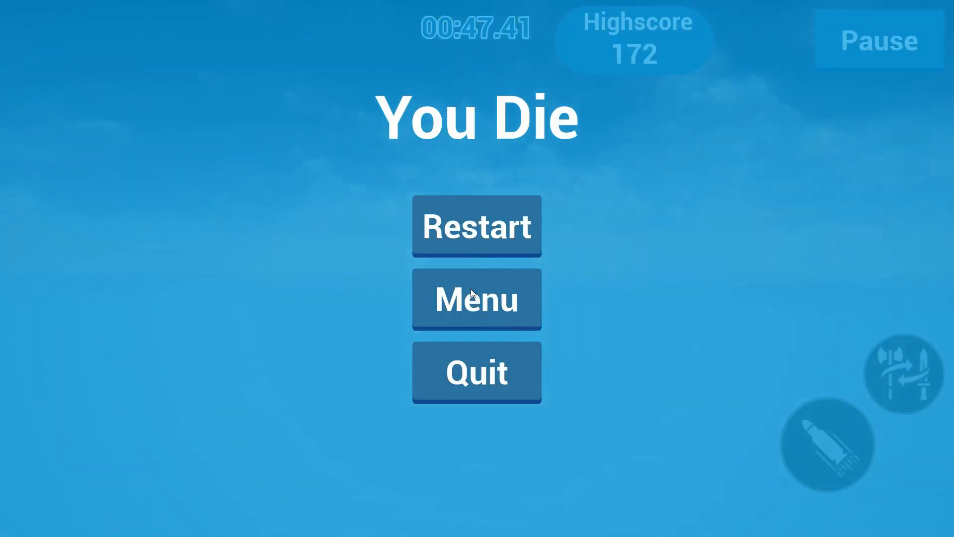
- Return to the menu from the death screen, pick a level, and play it until dying
click(476, 299)
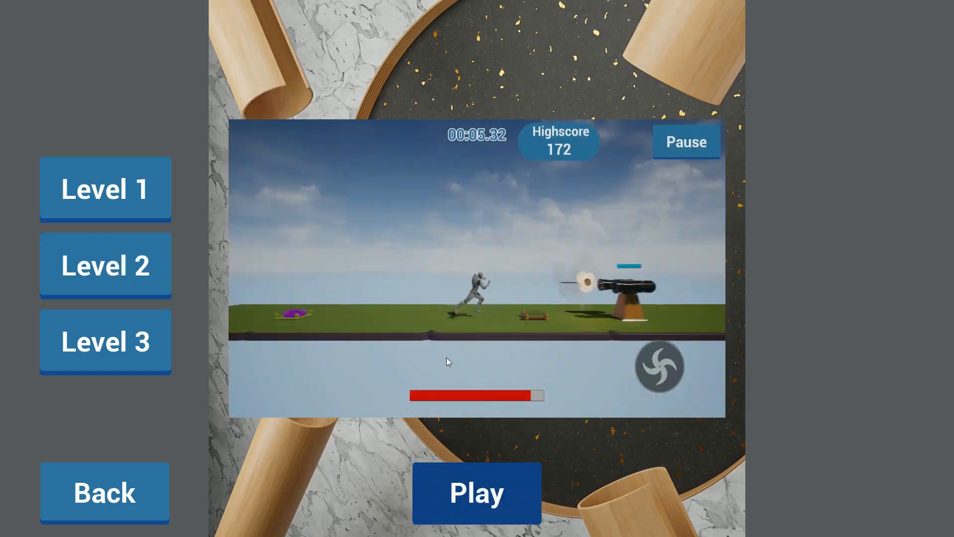
click(476, 493)
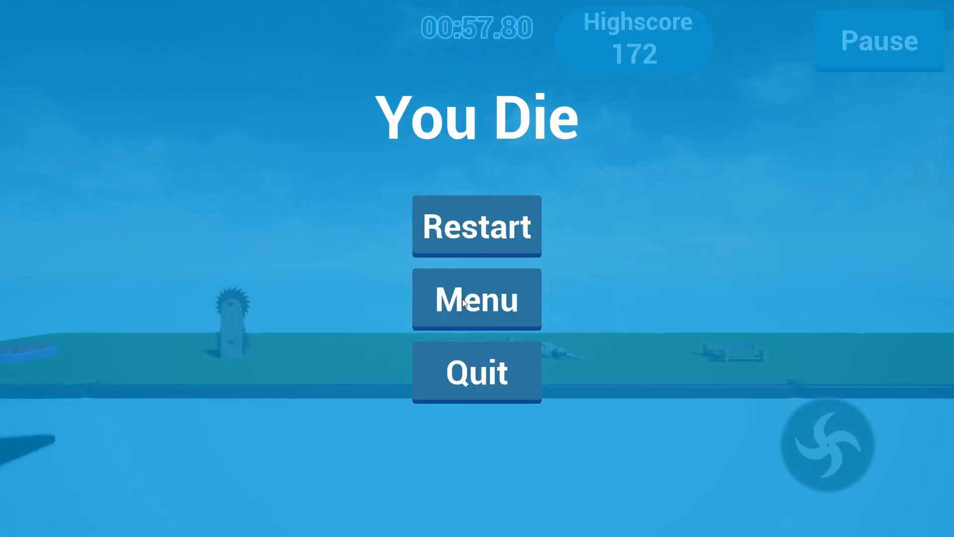
click(476, 227)
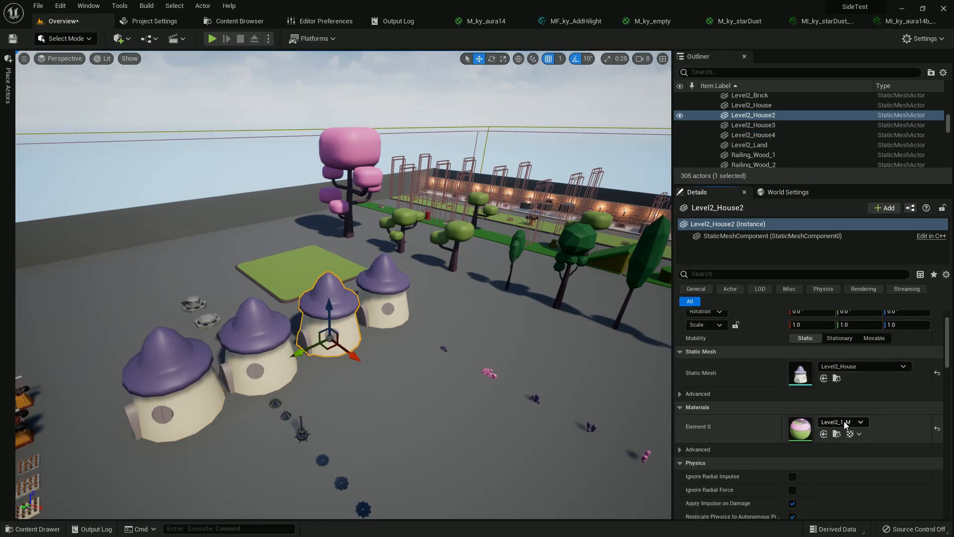
- Open Level2_House2's Element 0 material dropdown to choose another Level2 house material
click(842, 422)
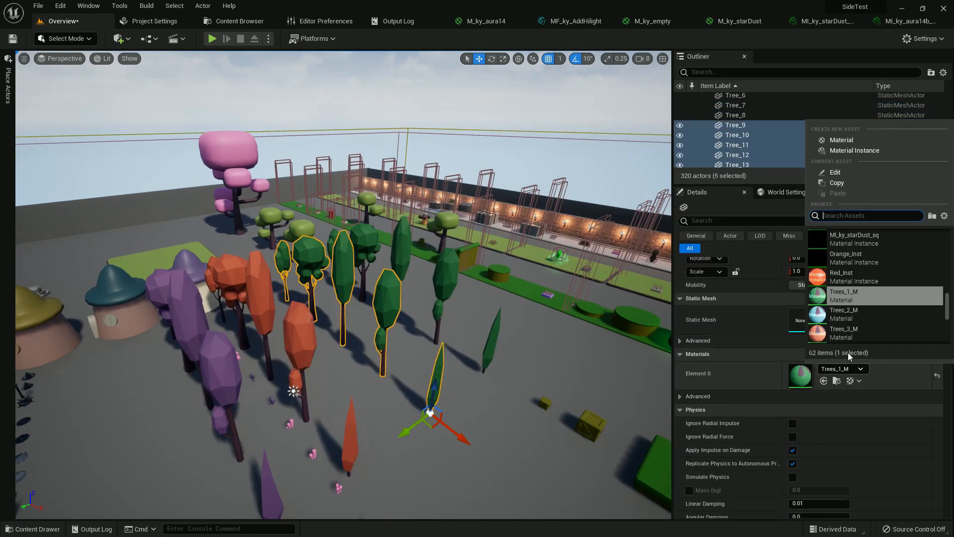
- Assign the Trees_1_M material to the selected trees Tree_9 through Tree_13
click(843, 309)
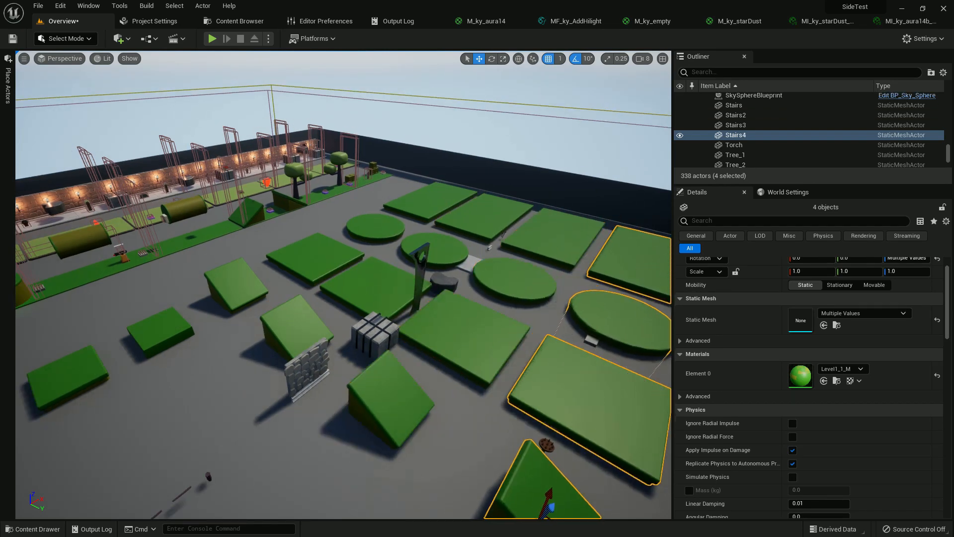
- Make one platform group purple with Level1_3_M and give another group a different Level1 material
click(841, 368)
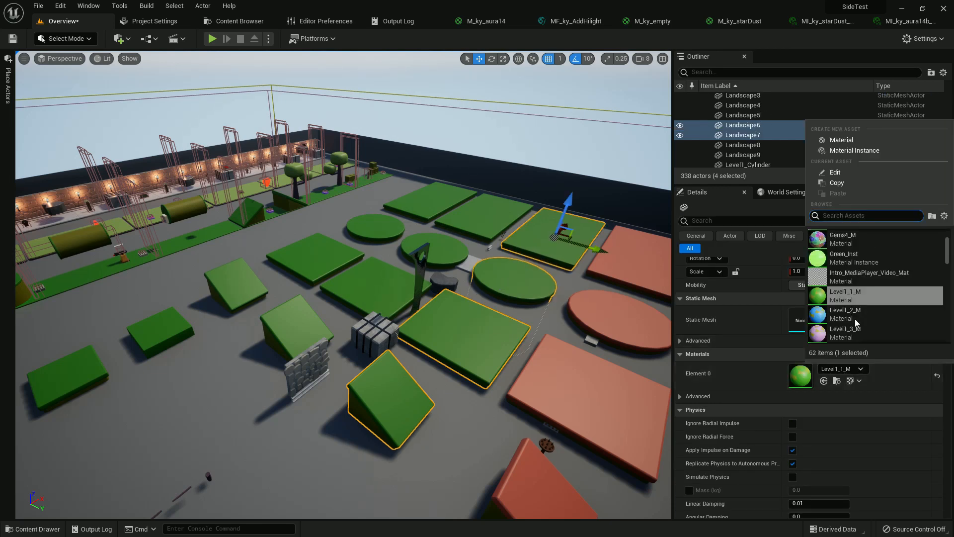
click(845, 332)
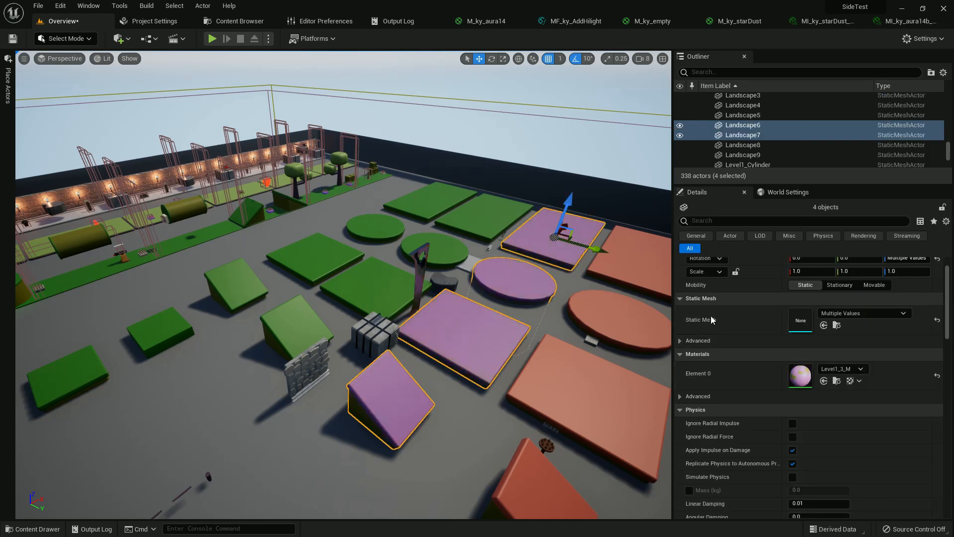
click(859, 368)
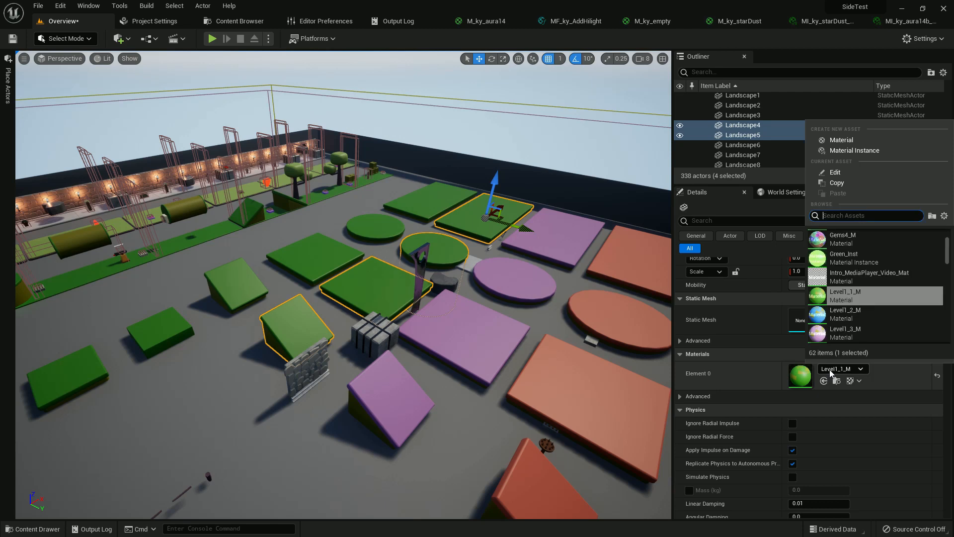
click(845, 314)
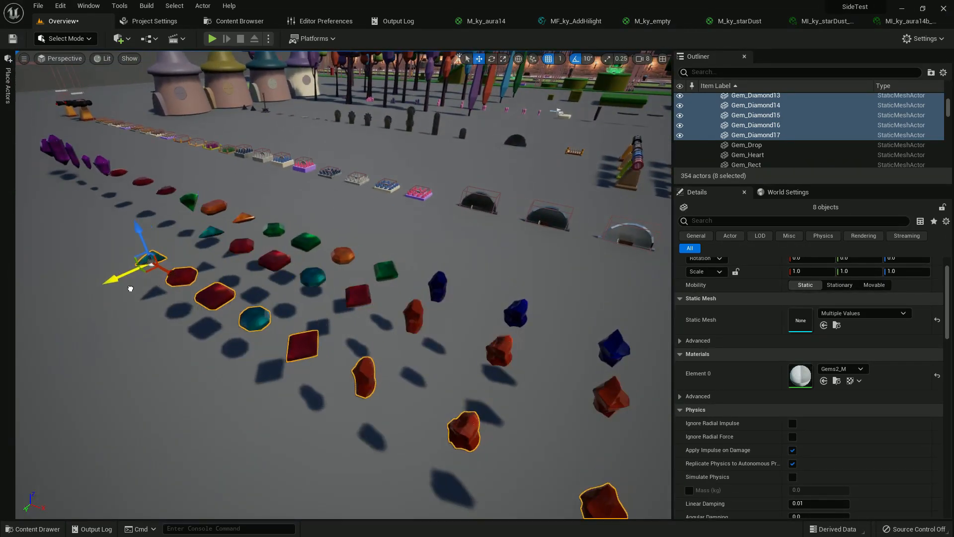
- Change the duplicated gems' Element 0 material to Gems2_M and Gems3_M
click(842, 368)
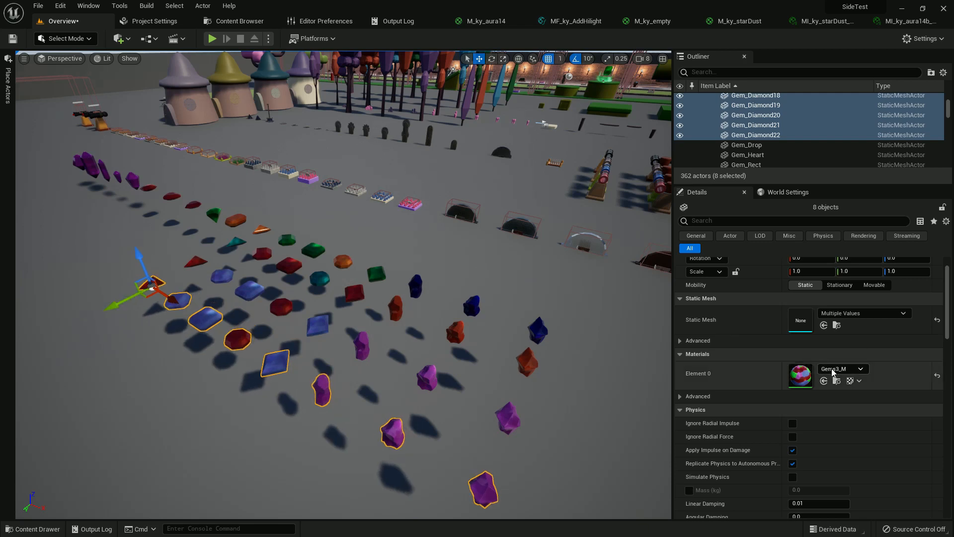
click(841, 369)
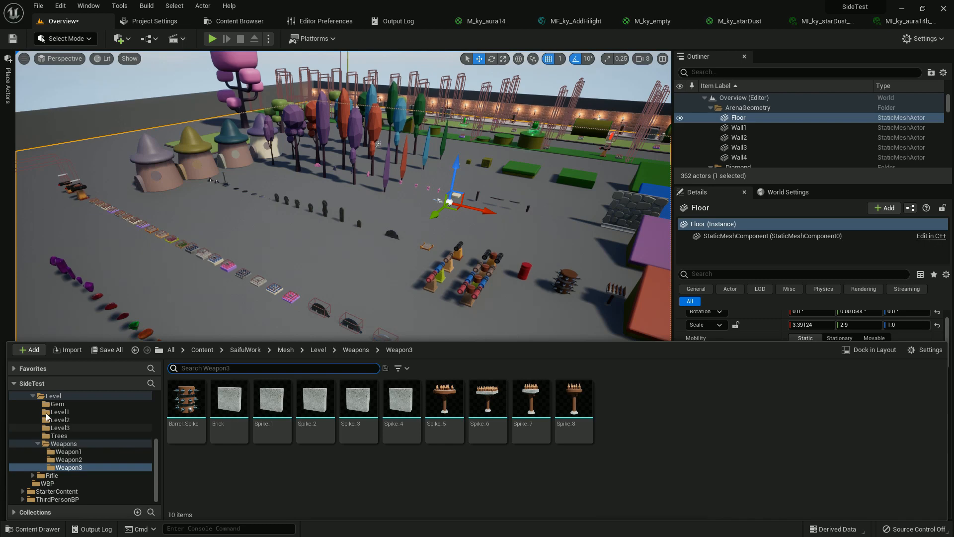
- Browse the Level2, Weapons, Robot enemy, Menu_BP, UMG and WBP folders, ending in Movies
click(59, 442)
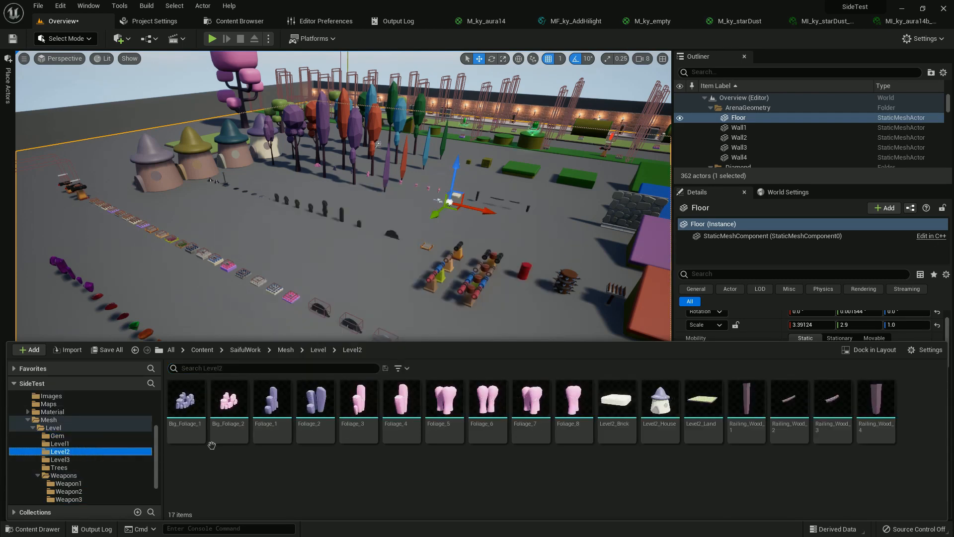
click(65, 475)
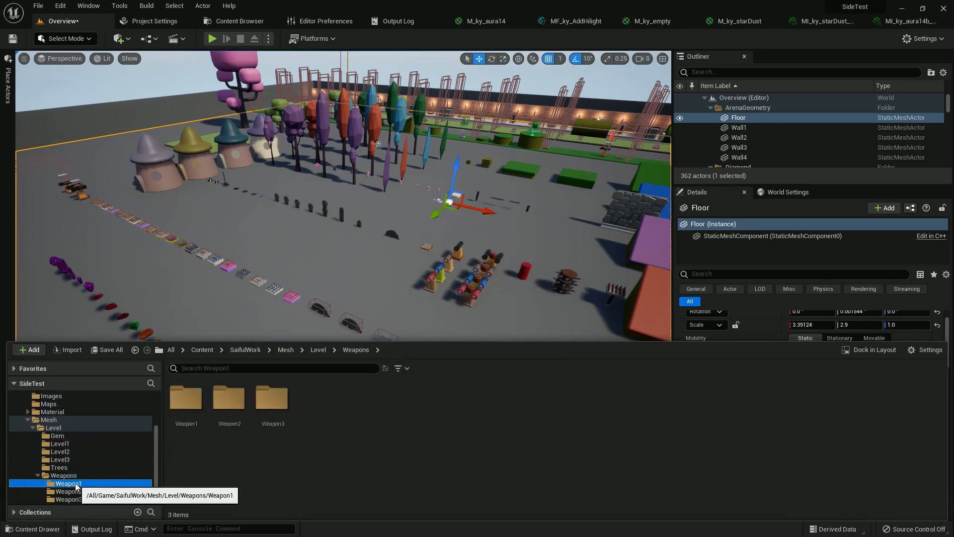
click(68, 499)
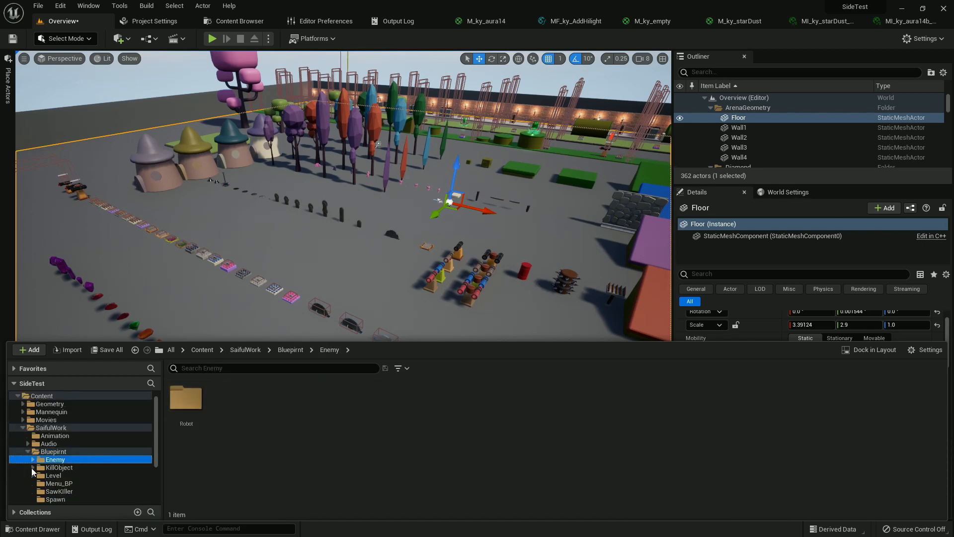
click(59, 467)
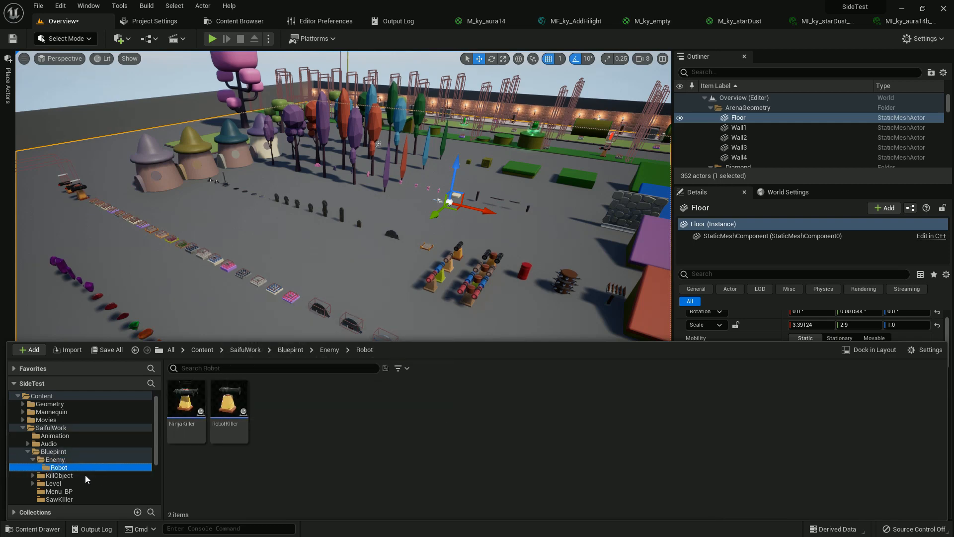
click(59, 459)
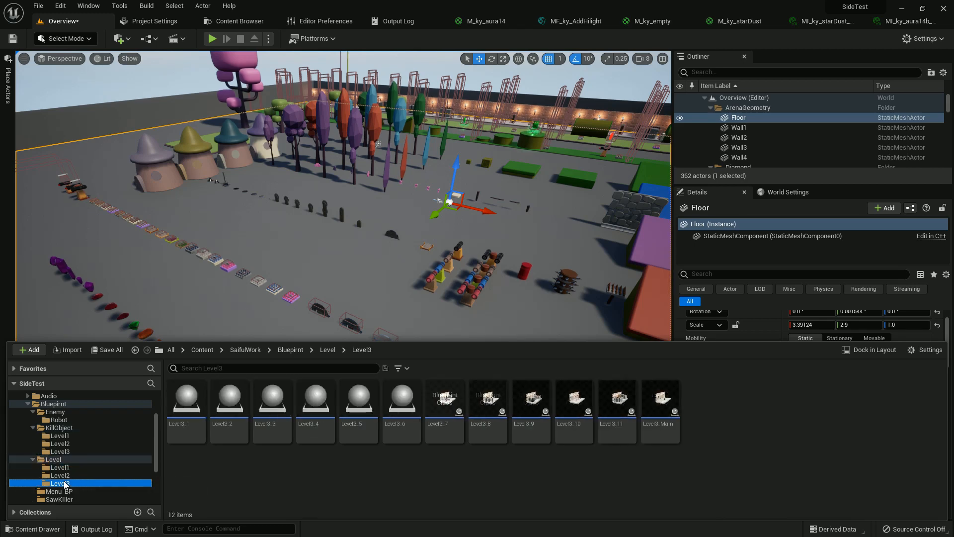
click(57, 442)
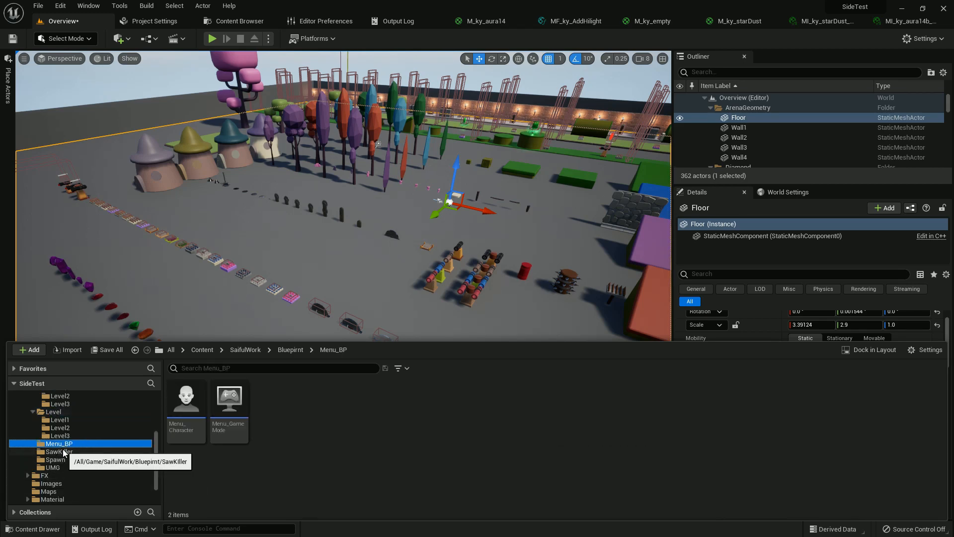
click(52, 466)
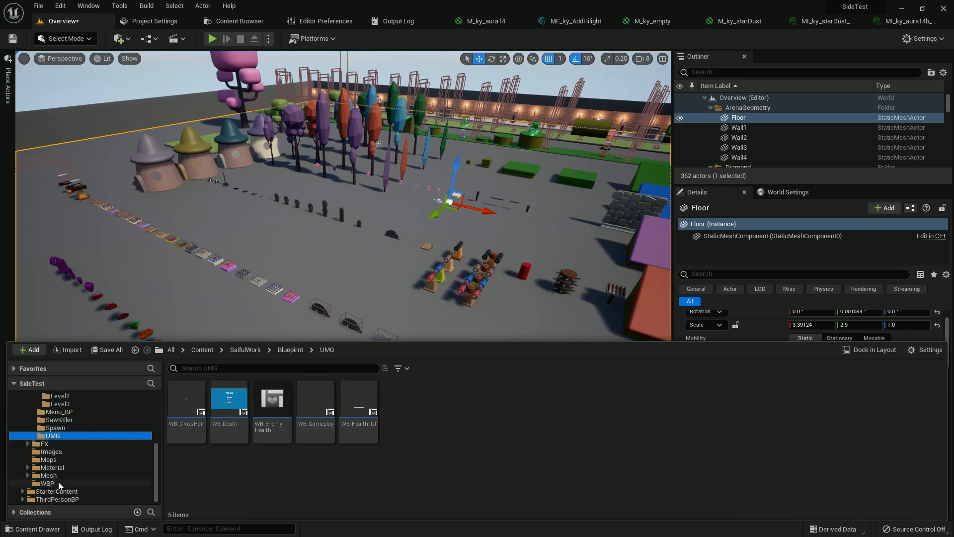
click(48, 483)
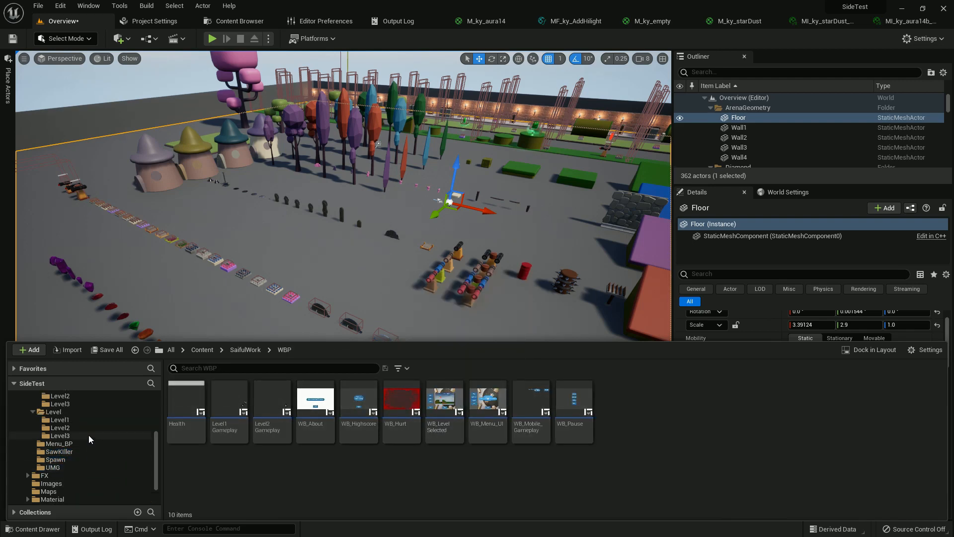
click(46, 428)
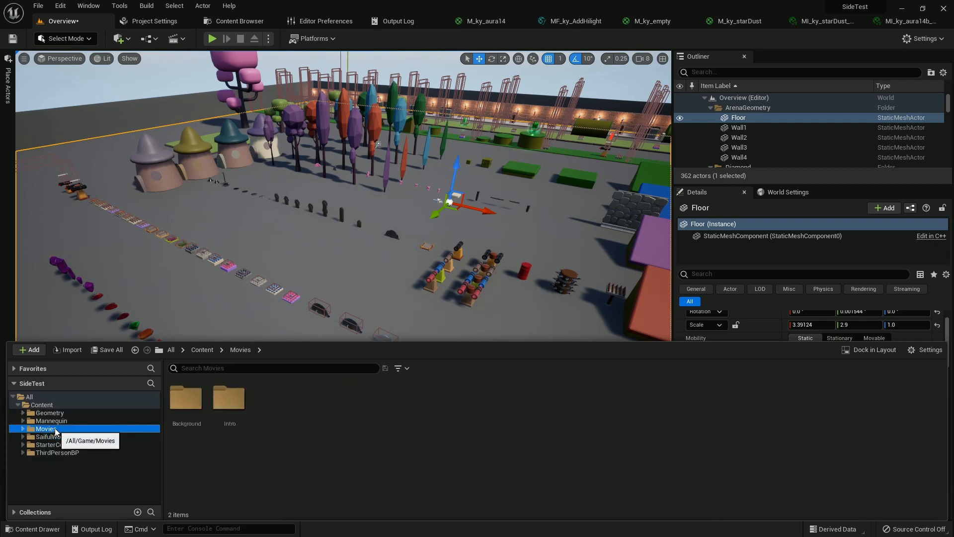